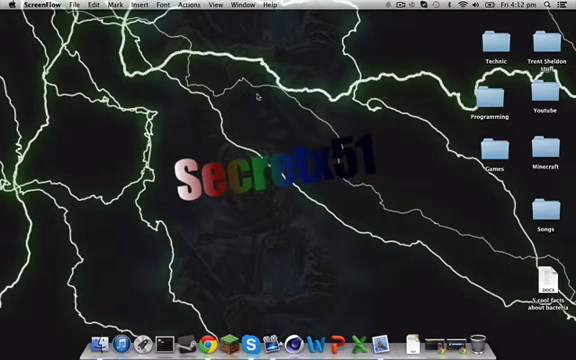
pyautogui.moveTo(258, 97)
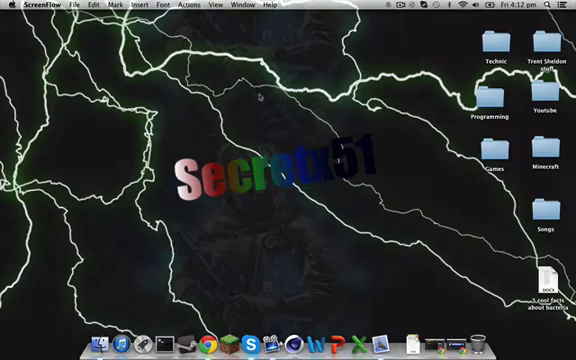
pyautogui.moveTo(412, 253)
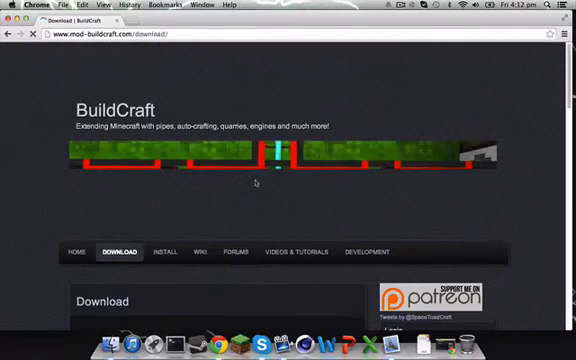
# Scroll the BuildCraft Download page to 'Baselined 4.2 - for Minecraft 1.6.4' and download the jar.
pyautogui.scroll(-3)
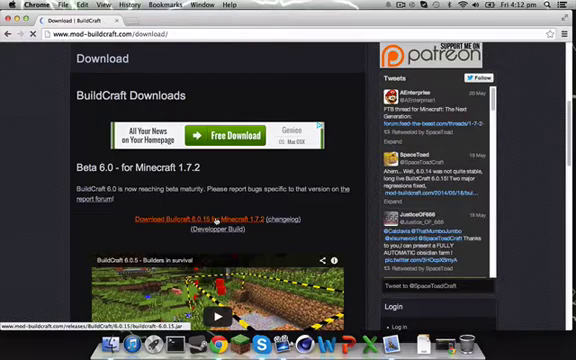
pyautogui.scroll(-3)
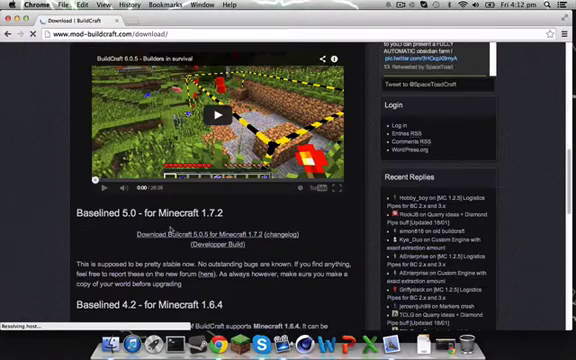
pyautogui.scroll(-3)
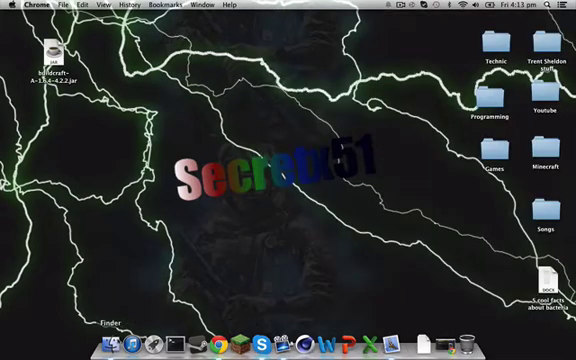
# Move buildcraft-A-1.6.4-4.2.2.jar from the desktop into the minecraft mods folder.
pyautogui.click(108, 340)
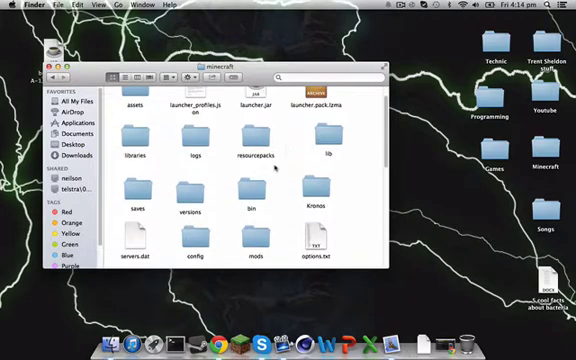
pyautogui.scroll(-3)
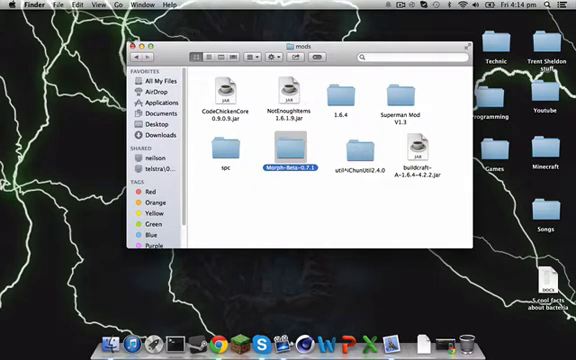
pyautogui.click(138, 46)
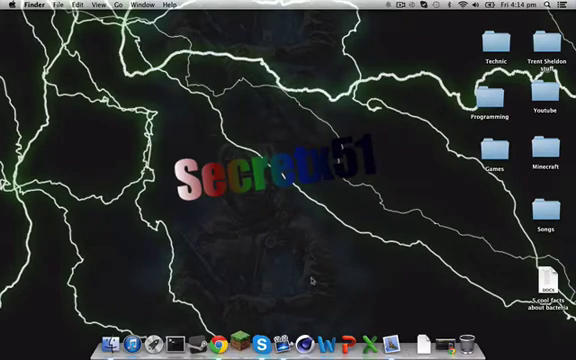
# Launch Minecraft from the launcher using the 'Forge 1.6.4' profile.
pyautogui.click(242, 340)
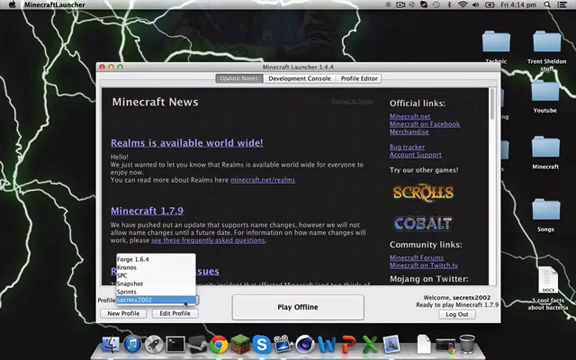
pyautogui.click(150, 263)
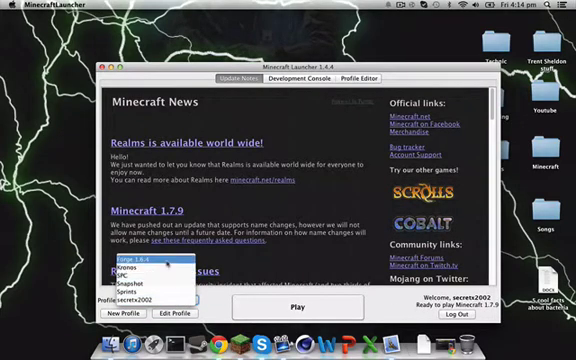
pyautogui.click(150, 272)
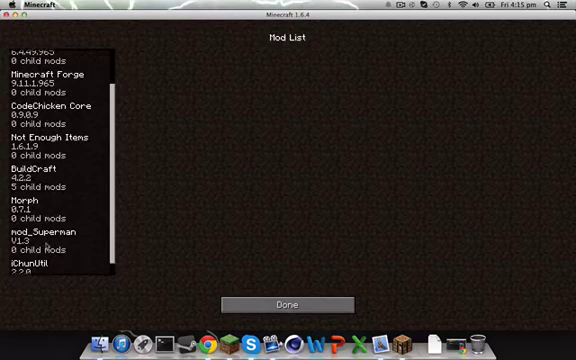
# Scroll the Mod List to confirm BuildCraft 4.2.2 is loaded, then return with Done.
pyautogui.scroll(-3)
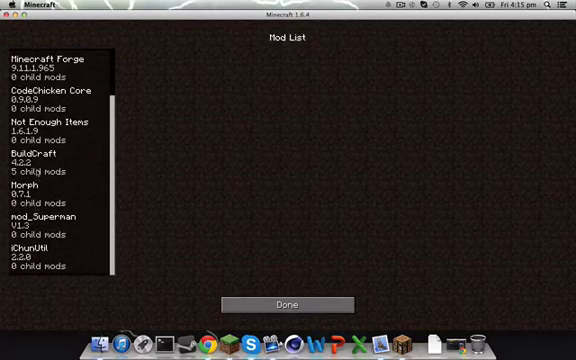
pyautogui.click(40, 157)
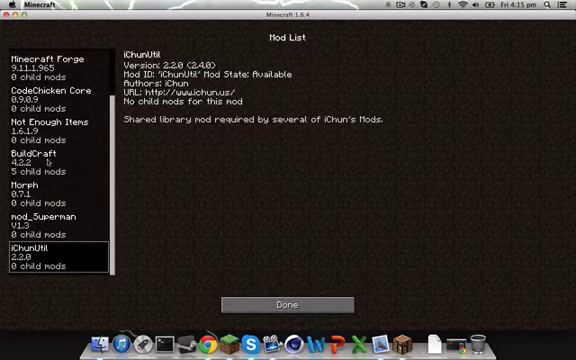
pyautogui.click(287, 304)
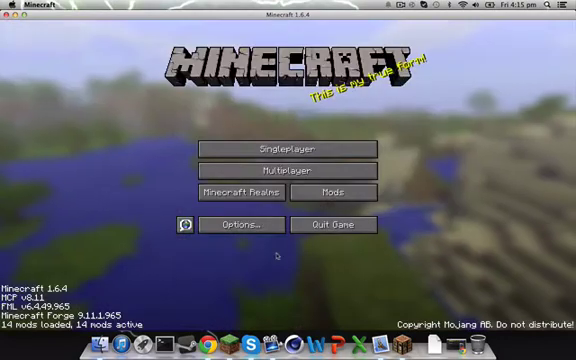
# Create a Creative-mode singleplayer world named 'Build Craft'.
pyautogui.click(291, 149)
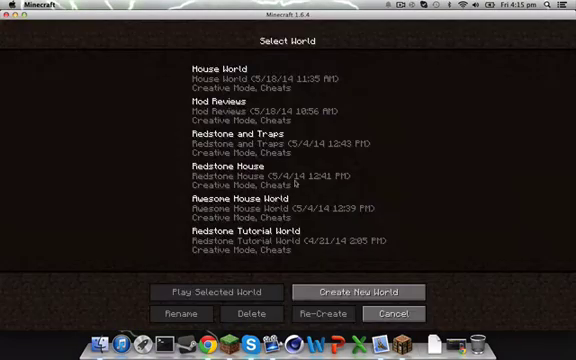
pyautogui.click(356, 291)
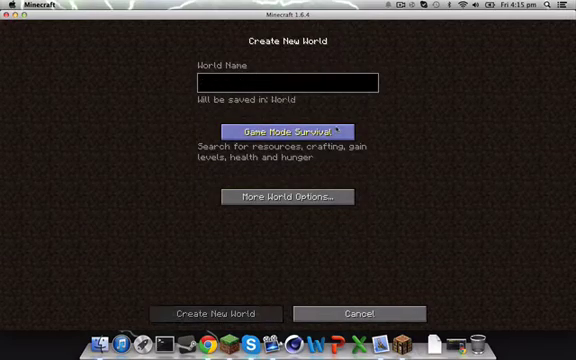
pyautogui.write('Build Craft')
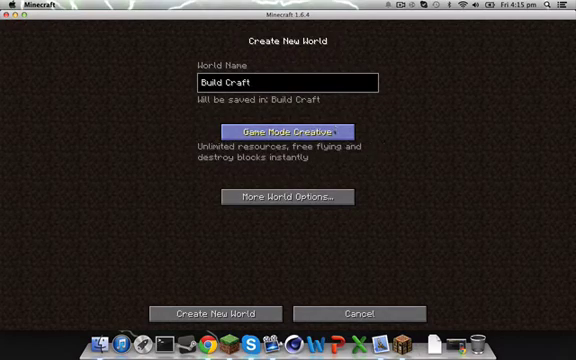
pyautogui.click(213, 313)
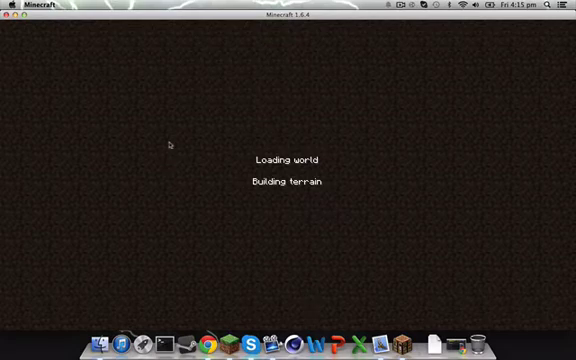
pyautogui.moveTo(257, 148)
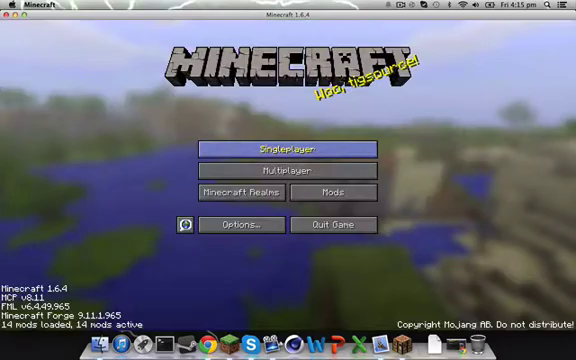
# Browse the Buildcraft Machines and Buildcraft Facades tabs on page 2 of the creative inventory.
pyautogui.click(284, 147)
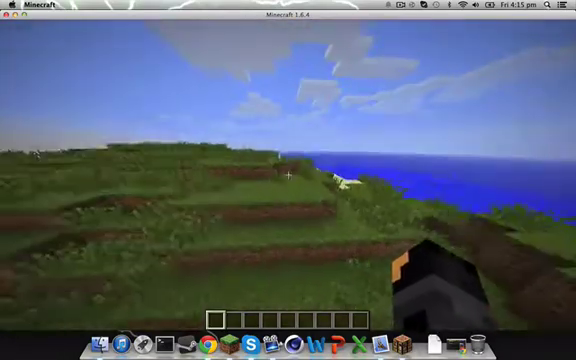
pyautogui.moveTo(288, 180)
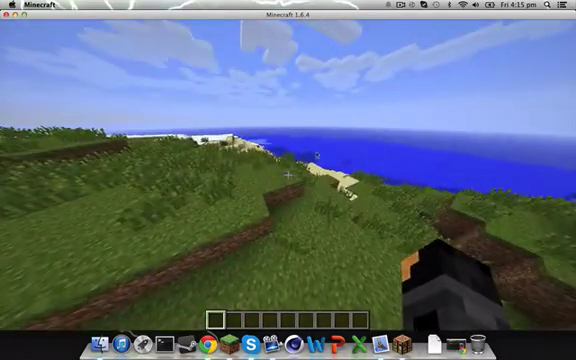
pyautogui.press('e')
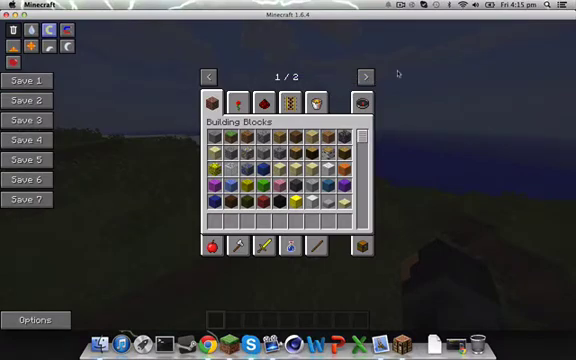
pyautogui.click(367, 76)
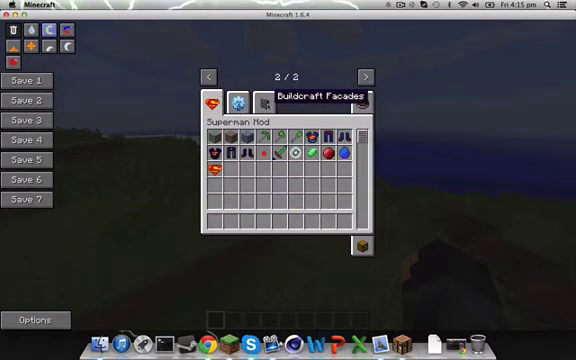
pyautogui.click(238, 97)
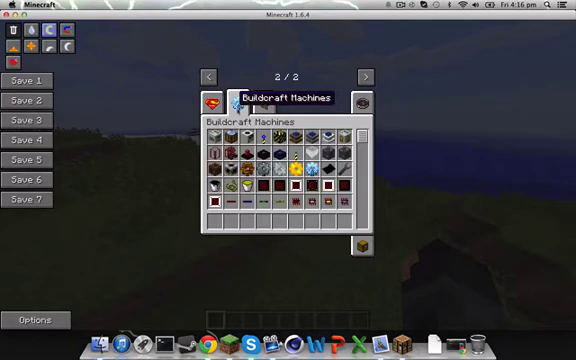
pyautogui.click(253, 99)
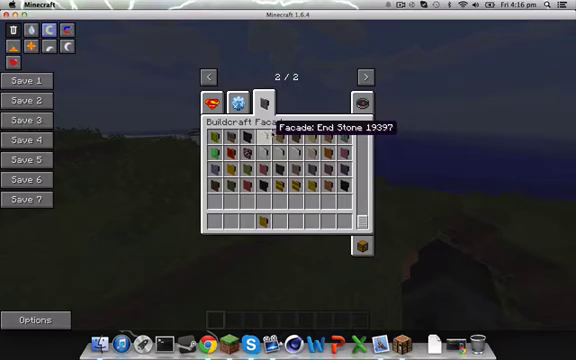
pyautogui.press('Escape')
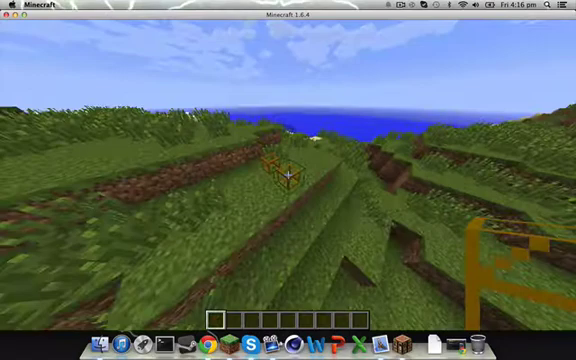
# Reopen the creative inventory to the Buildcraft Machines items, then return to the world.
pyautogui.press('e')
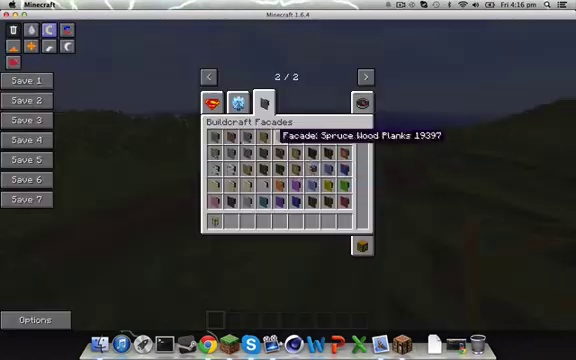
pyautogui.click(237, 99)
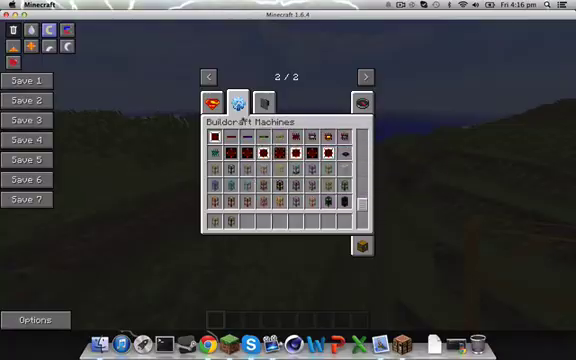
pyautogui.press('Escape')
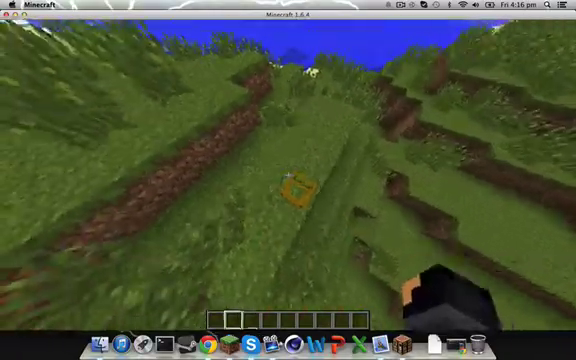